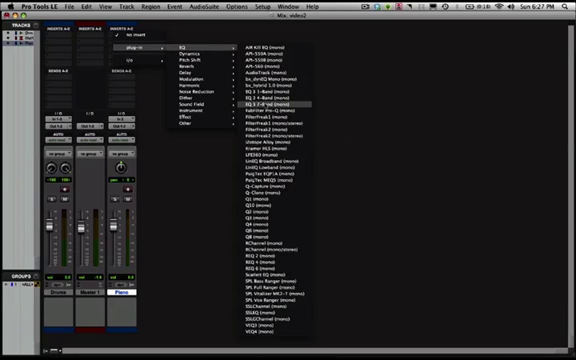
Insert EQ 3 7-Band (mono) on the Piano track and open its window
{"action": "left_click", "coordinate": [218, 101]}
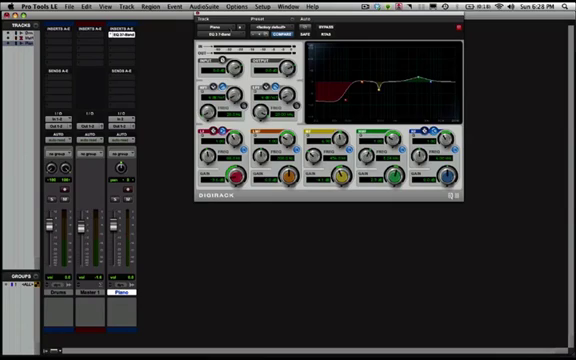
{"action": "left_click", "coordinate": [457, 27]}
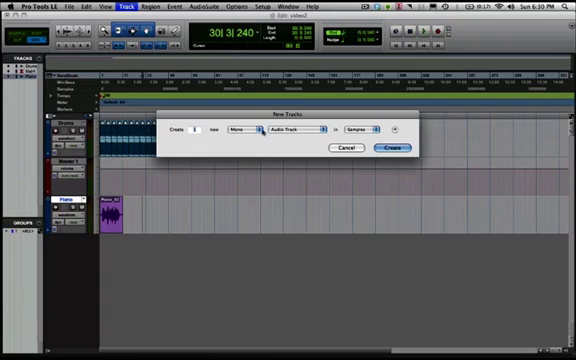
Set the new track to Stereo and Instrument Track type
{"action": "left_click", "coordinate": [243, 131]}
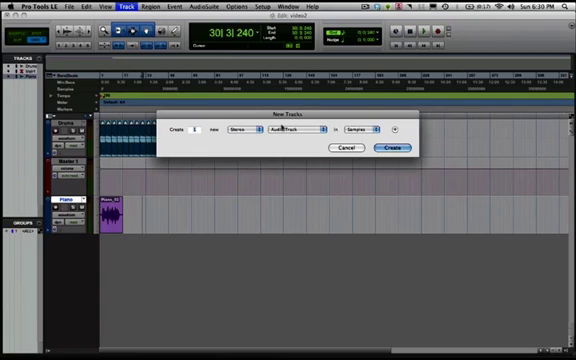
{"action": "left_click", "coordinate": [290, 130]}
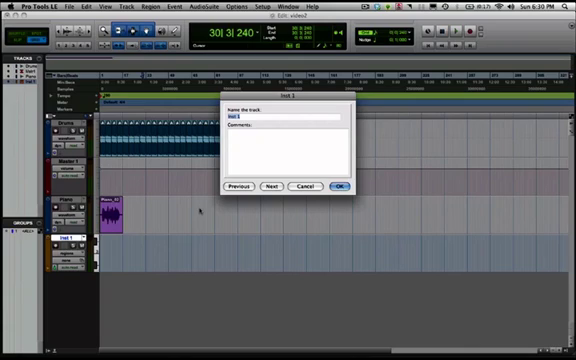
Name the new instrument track 'Band' and confirm
{"action": "type", "text": "Band"}
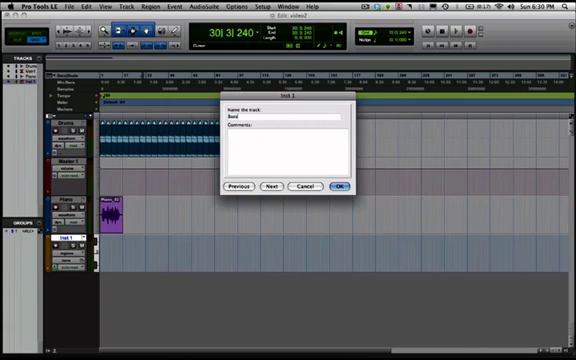
{"action": "left_click", "coordinate": [343, 187]}
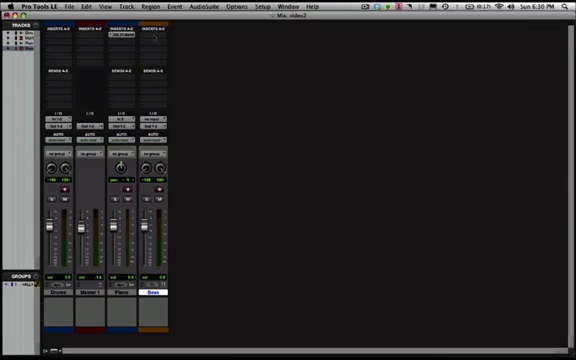
Select the Bass track's first insert slot in the Mix window
{"action": "left_click", "coordinate": [155, 37]}
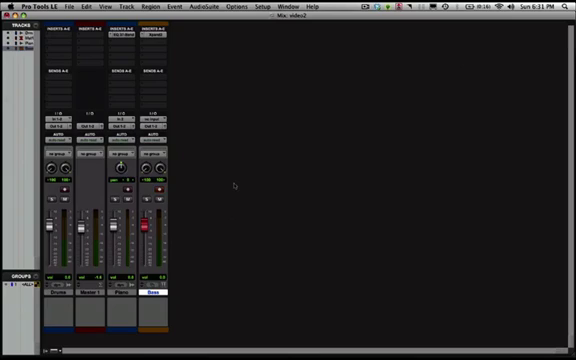
{"action": "mouse_move", "coordinate": [243, 187]}
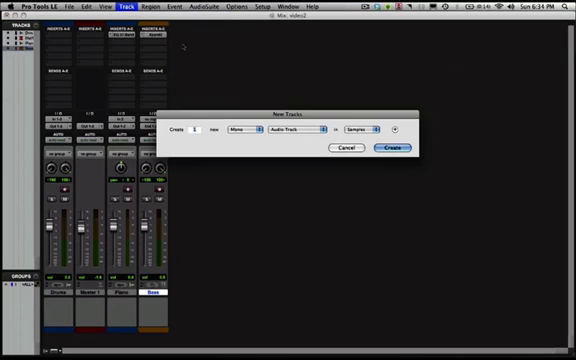
Set the new track to Stereo and Auxiliary Input type
{"action": "left_click", "coordinate": [253, 127]}
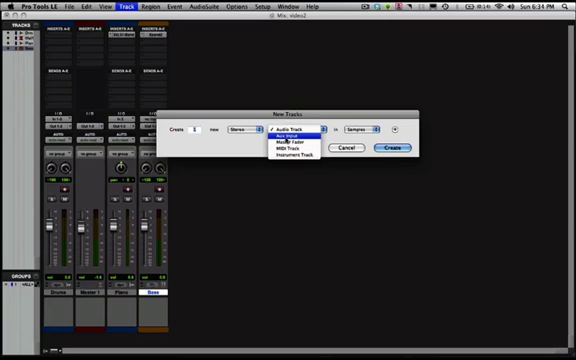
{"action": "left_click", "coordinate": [291, 135]}
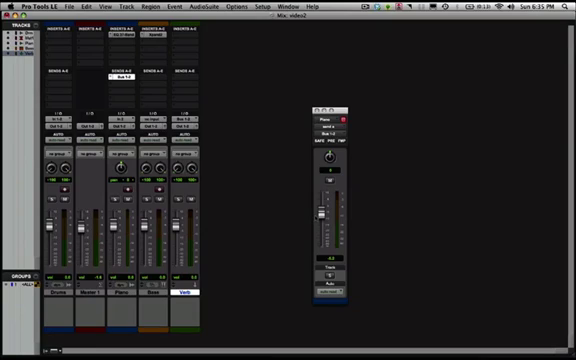
{"action": "mouse_move", "coordinate": [229, 297]}
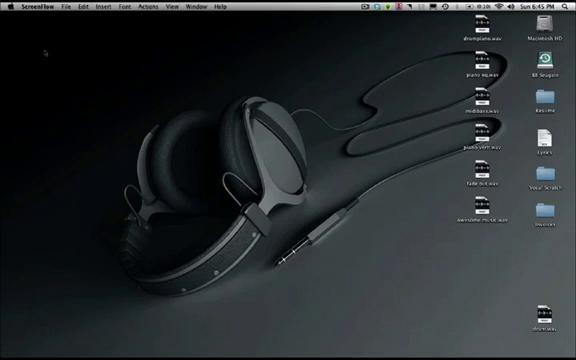
{"action": "mouse_move", "coordinate": [515, 237]}
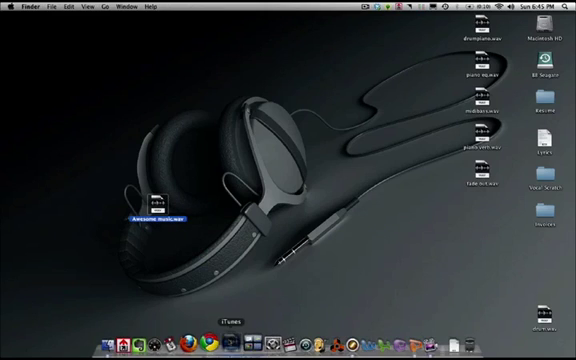
Launch iTunes from the Dock to import the bounced track
{"action": "left_click", "coordinate": [222, 327]}
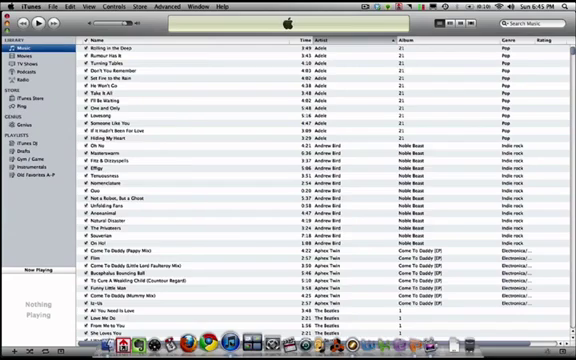